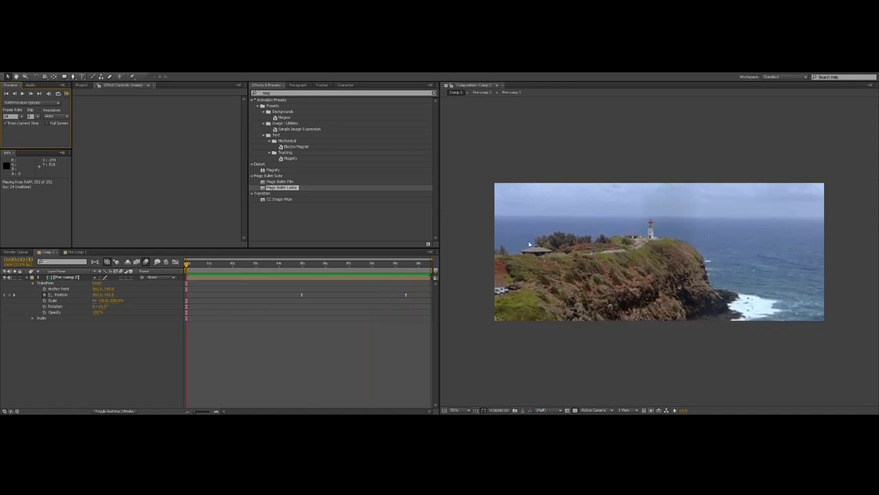
# Open Pre-comp 2, view Adjustment Layer 1's motion blur and Auto Levels, and toggle it
pyautogui.click(108, 251)
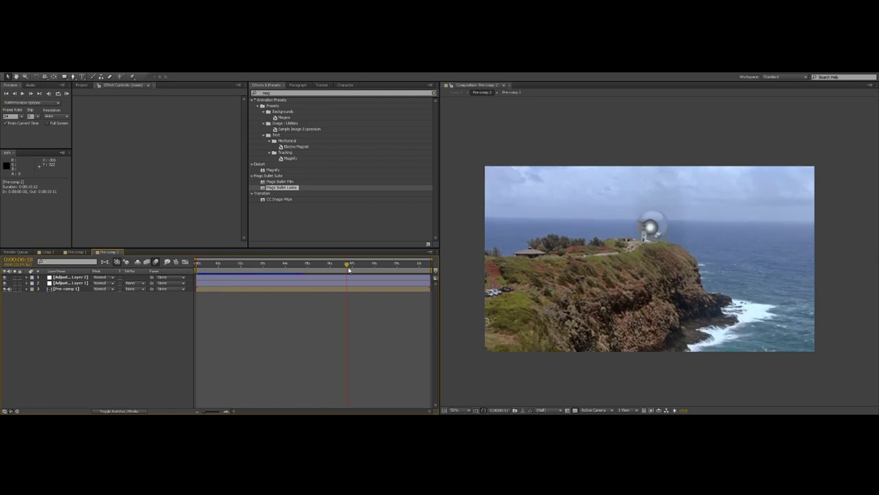
pyautogui.click(301, 263)
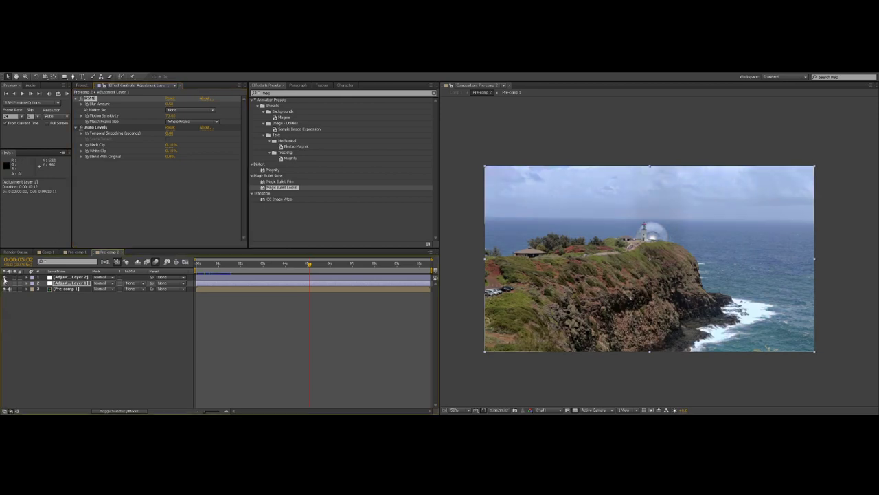
pyautogui.click(69, 276)
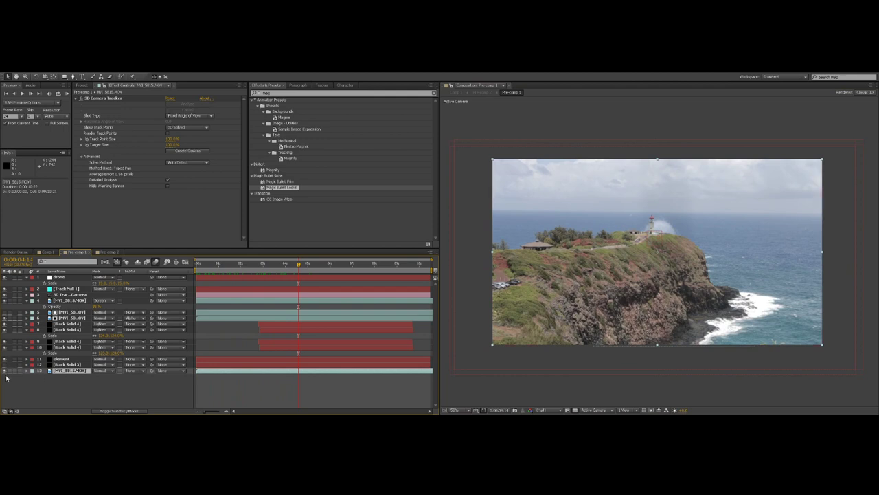
pyautogui.moveTo(8, 374)
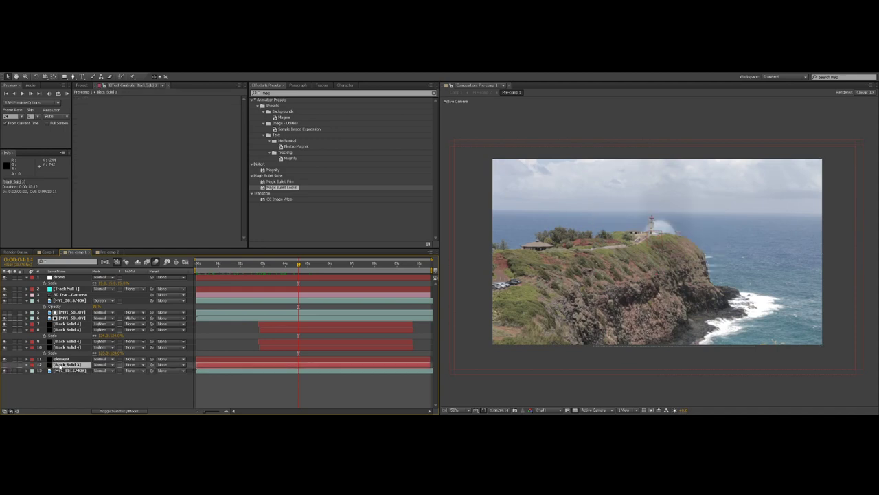
# Inspect the Element layer and the Black Solid's CC Particle World and Gaussian Blur effects
pyautogui.click(65, 358)
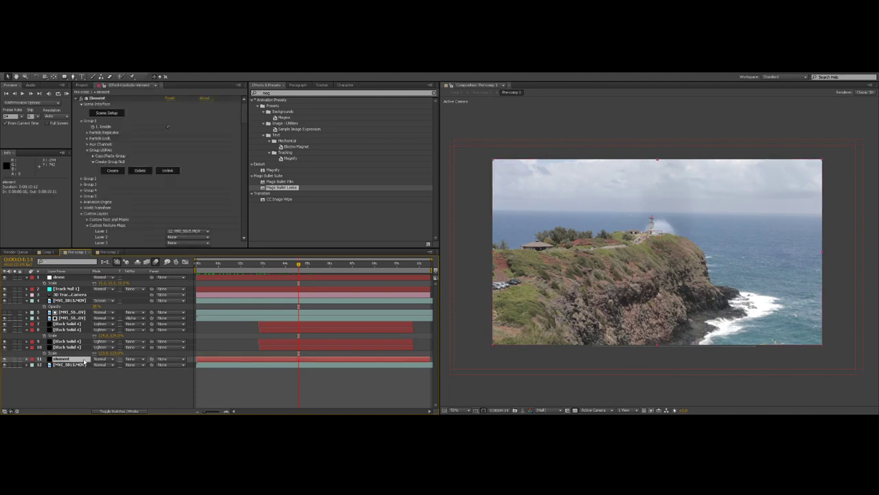
pyautogui.click(67, 346)
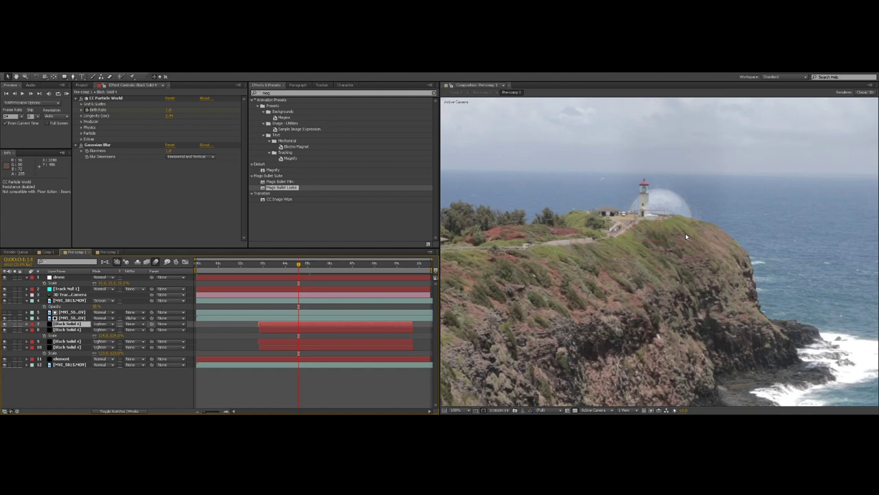
pyautogui.moveTo(141, 187)
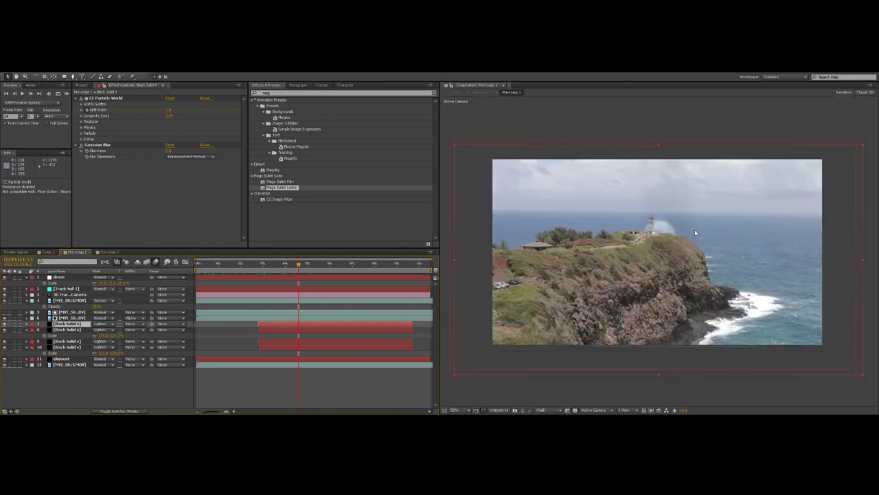
pyautogui.moveTo(710, 261)
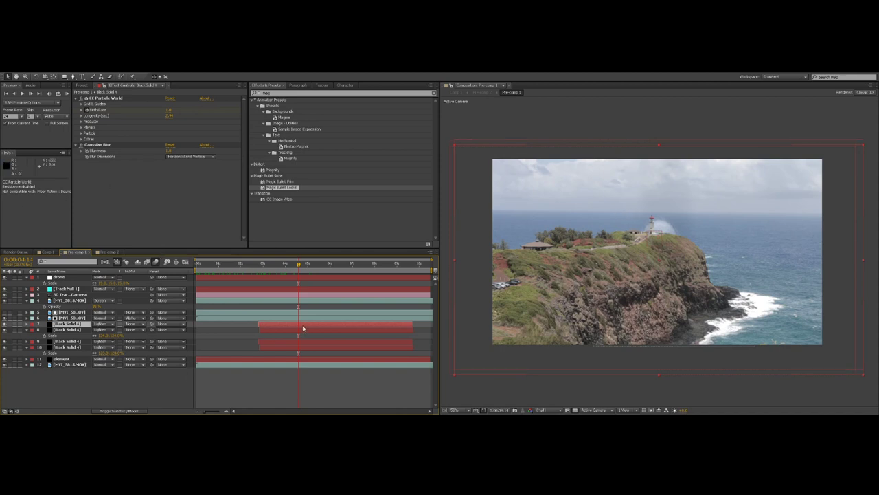
pyautogui.click(66, 347)
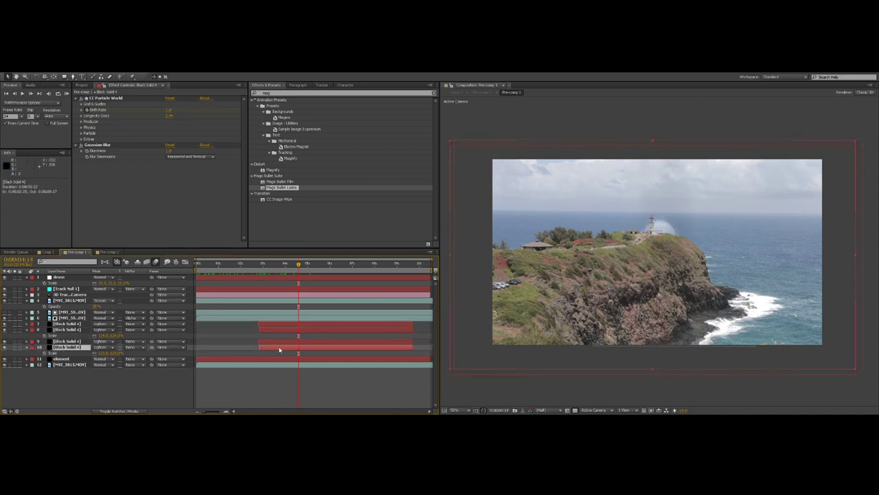
pyautogui.moveTo(535, 192)
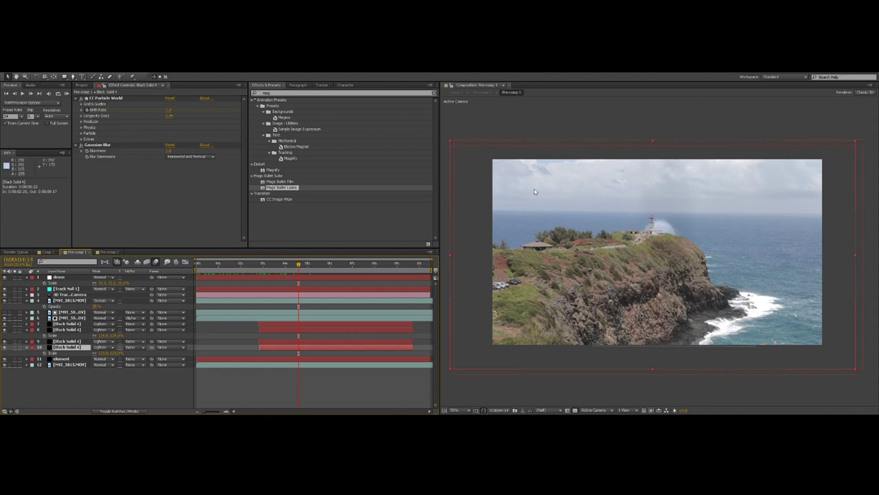
pyautogui.moveTo(728, 234)
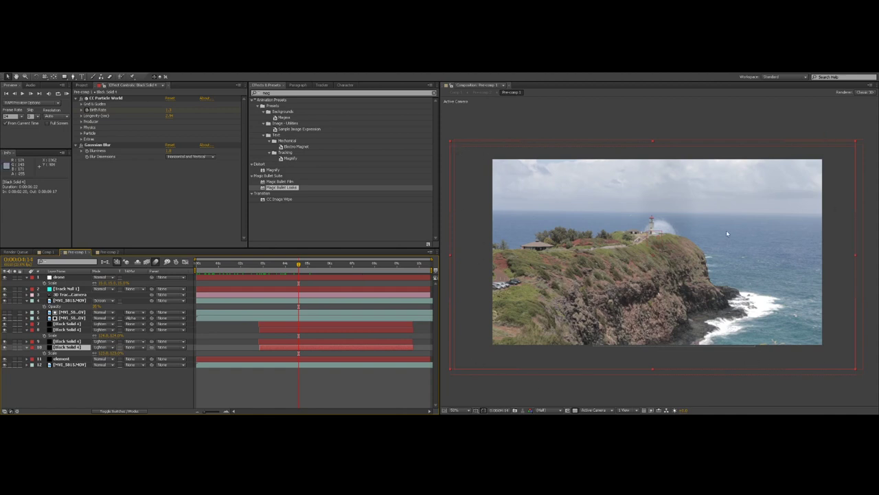
pyautogui.moveTo(657, 245)
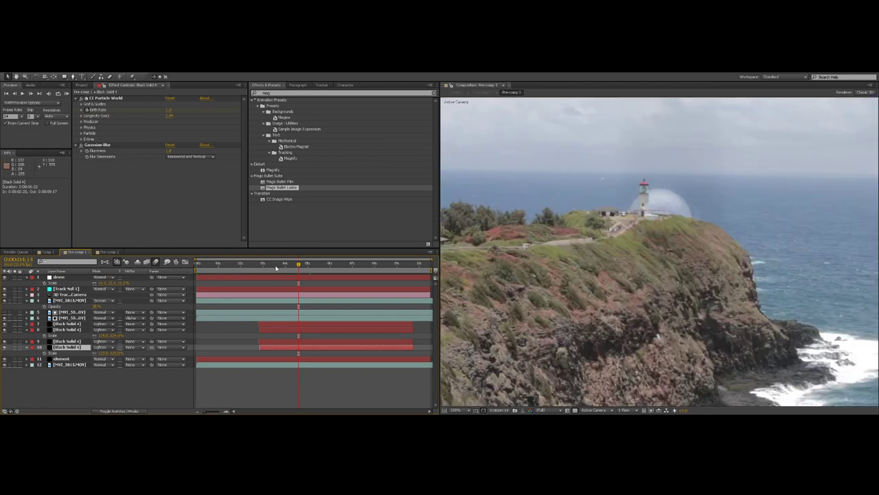
pyautogui.click(266, 264)
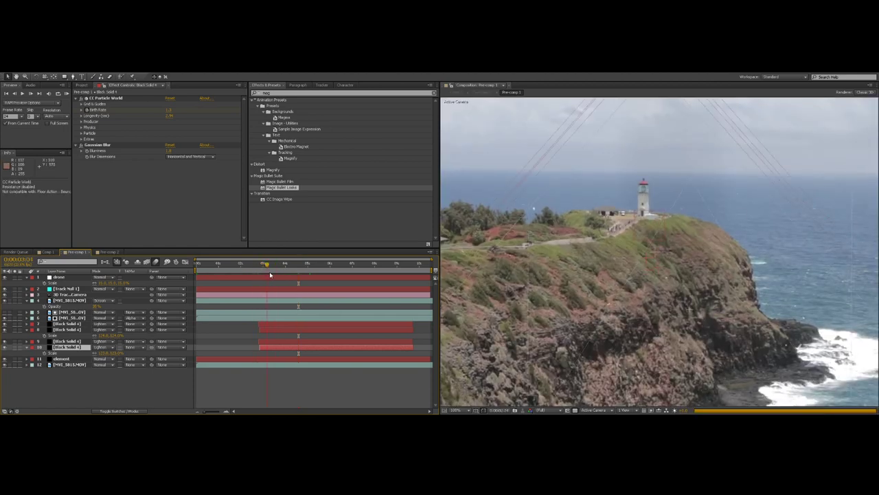
pyautogui.click(280, 263)
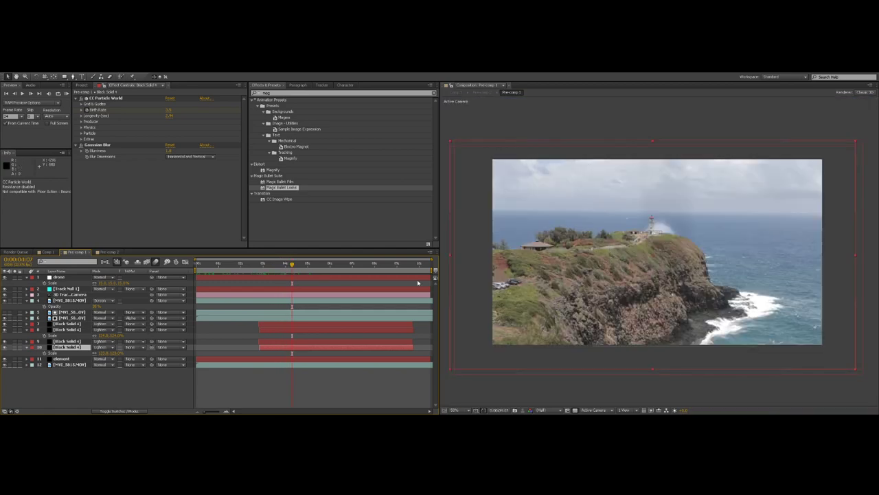
pyautogui.click(331, 263)
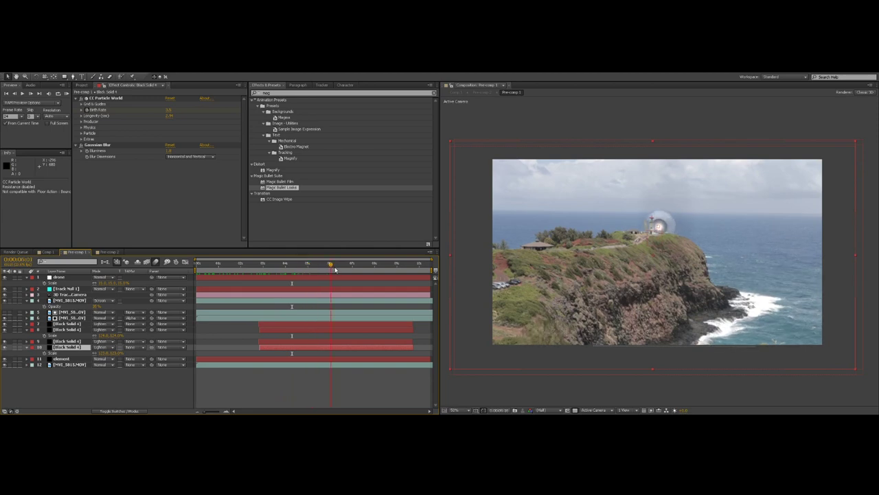
pyautogui.click(271, 264)
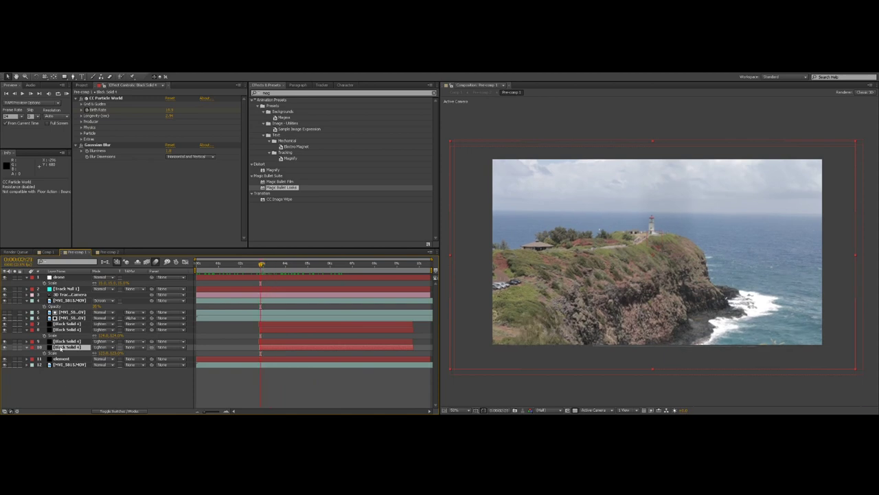
# Select MVI_5815.MOV to view its 3D Camera Tracker settings and track points
pyautogui.click(67, 318)
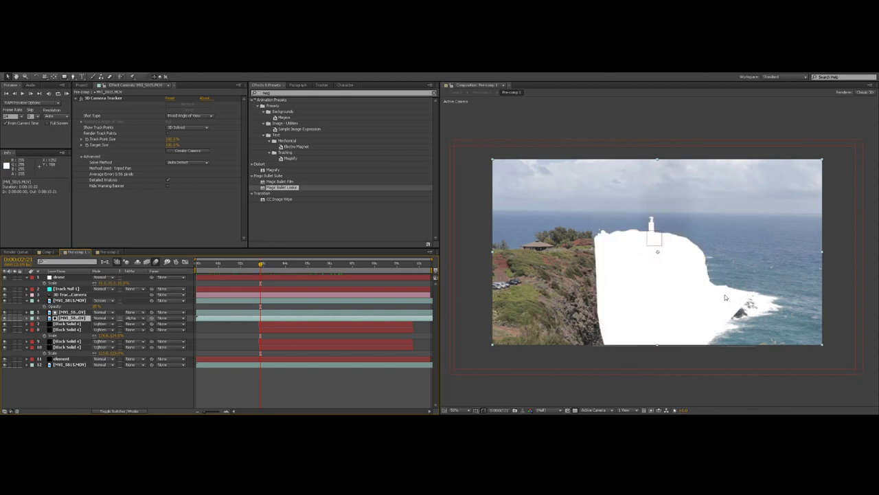
pyautogui.moveTo(648, 235)
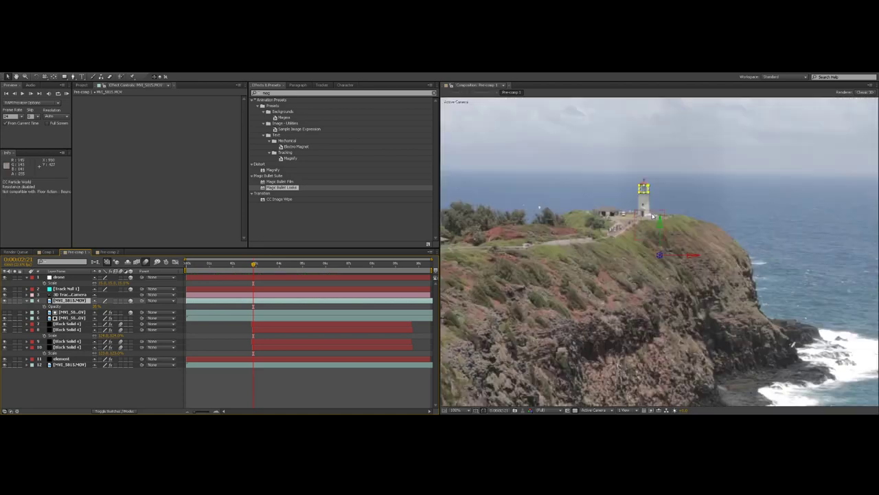
pyautogui.moveTo(647, 203)
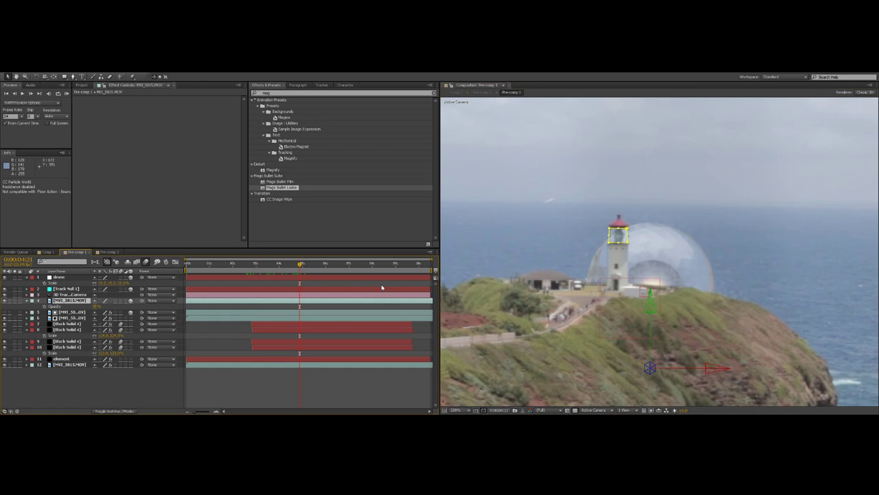
pyautogui.moveTo(223, 303)
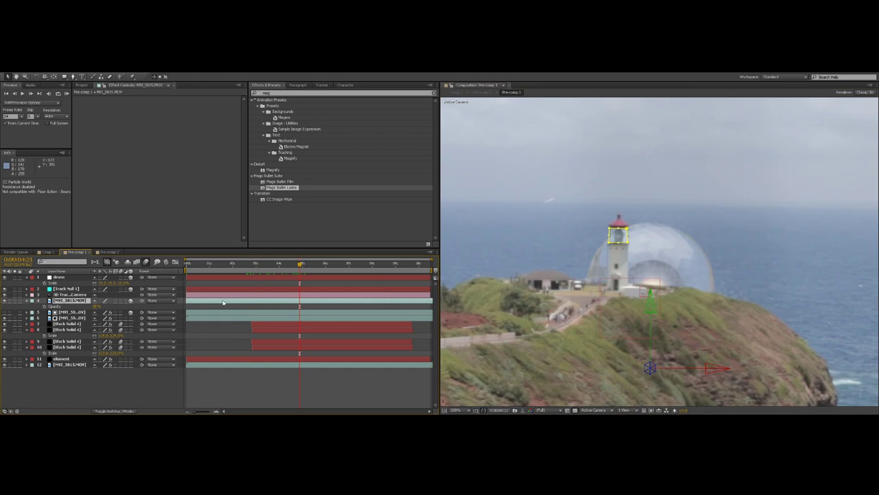
pyautogui.moveTo(224, 310)
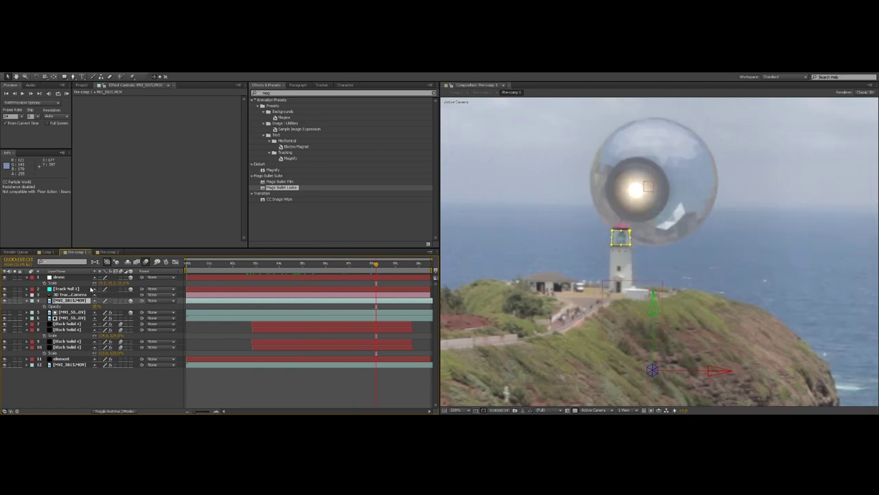
# Select the tracked camera and drone layer, reveal the drone's keyframes, and preview its rise
pyautogui.click(69, 294)
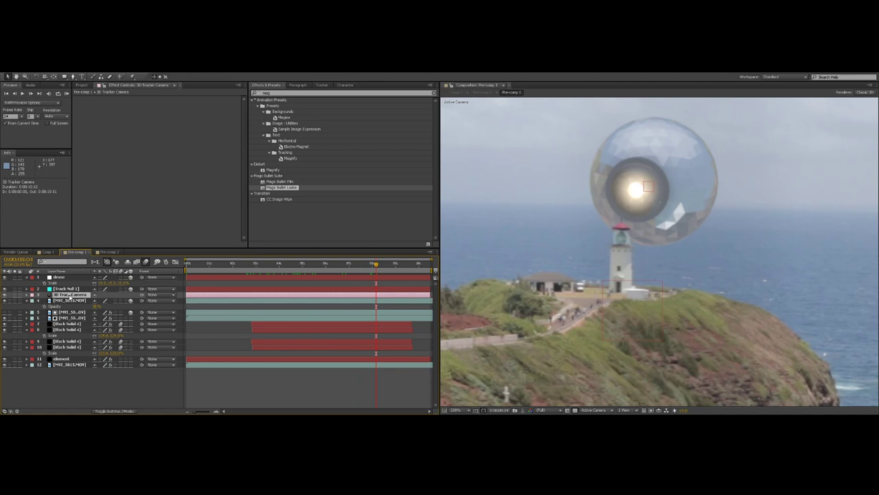
pyautogui.click(67, 289)
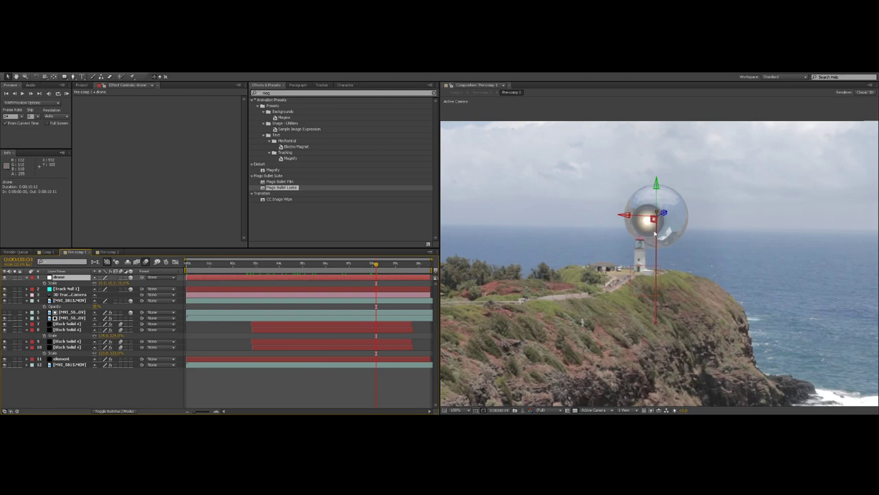
pyautogui.click(23, 277)
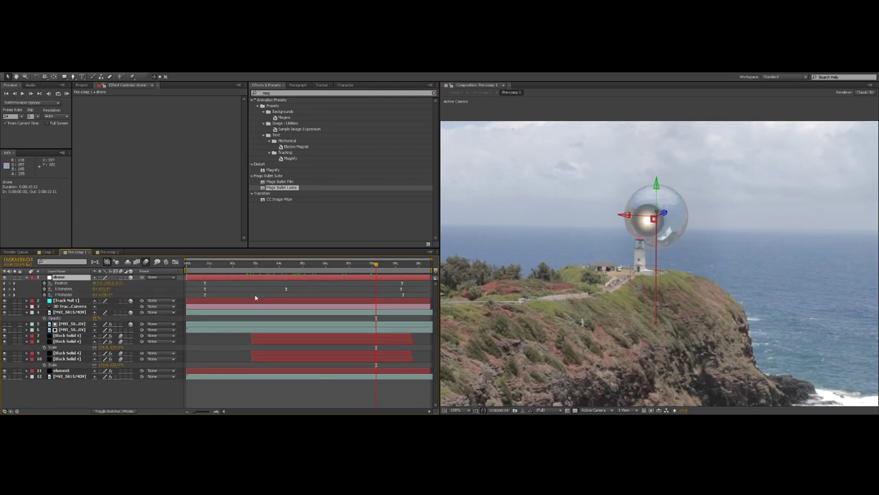
pyautogui.click(235, 263)
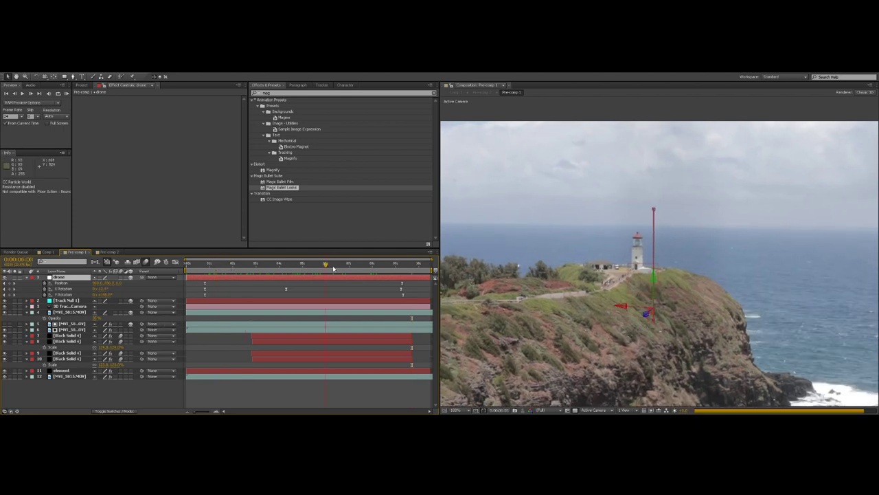
pyautogui.click(388, 263)
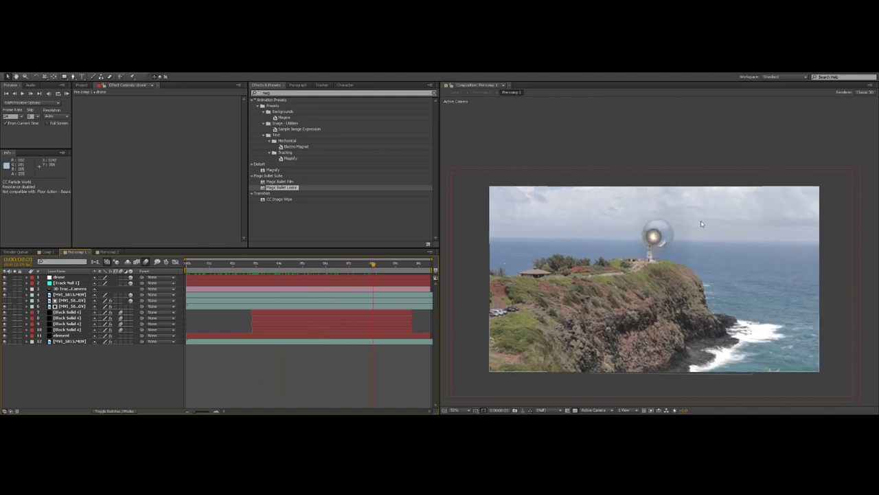
pyautogui.click(65, 312)
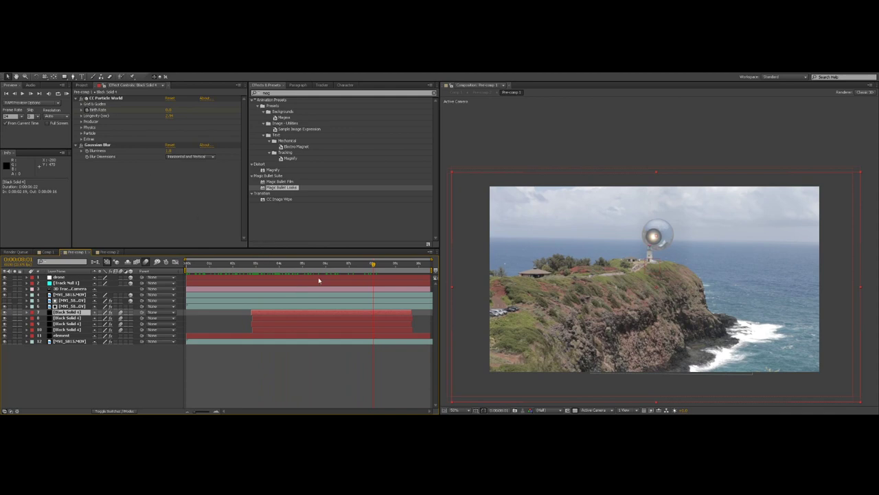
# Scrub around the moment before the sphere appears while viewing Black Solid 4's particle keyframes
pyautogui.click(280, 263)
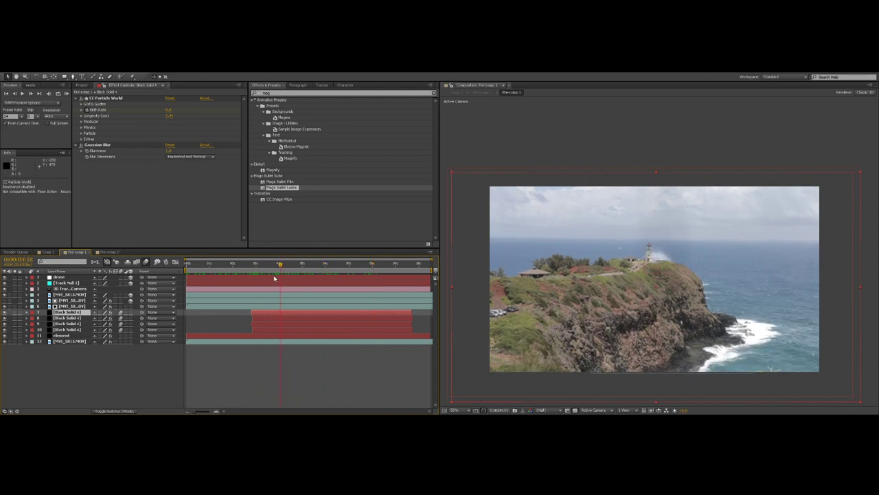
pyautogui.click(300, 264)
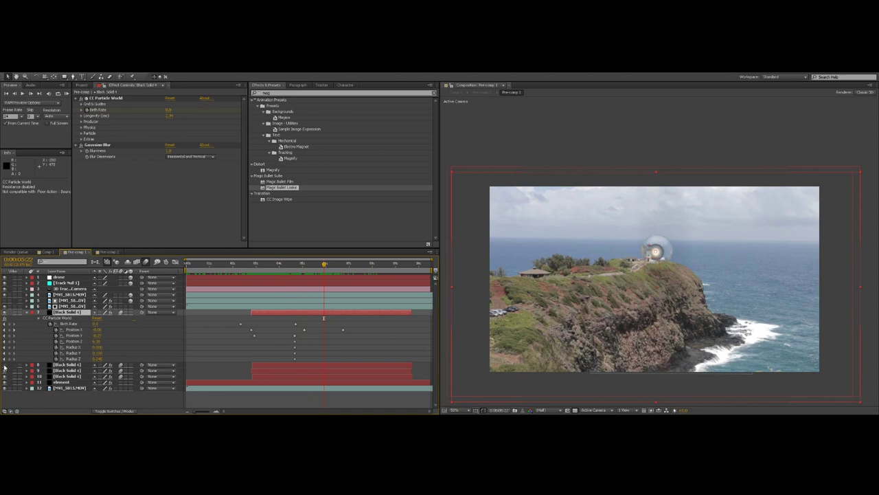
pyautogui.moveTo(250, 338)
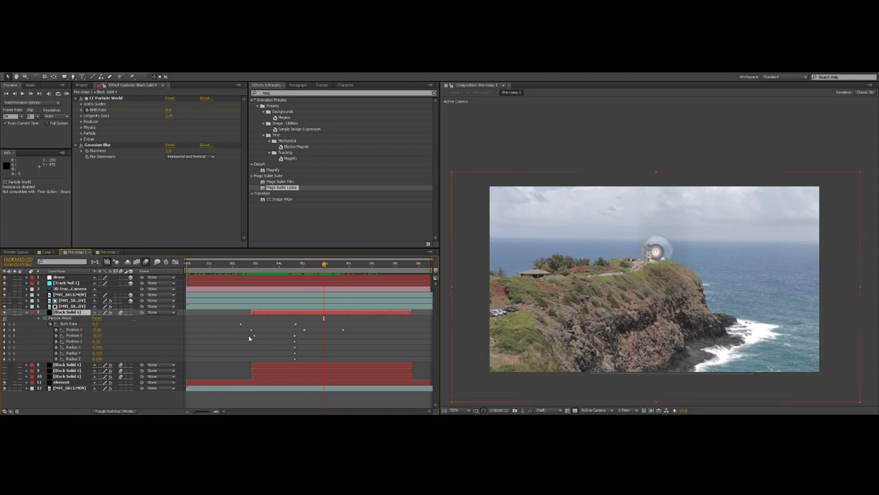
pyautogui.click(281, 264)
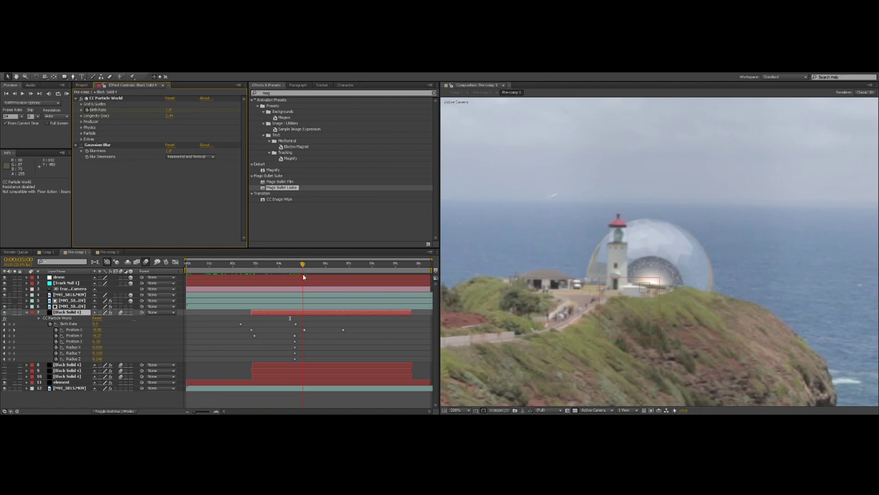
# Scrub through frames where the mist spray bursts as the glass sphere emerges
pyautogui.click(280, 263)
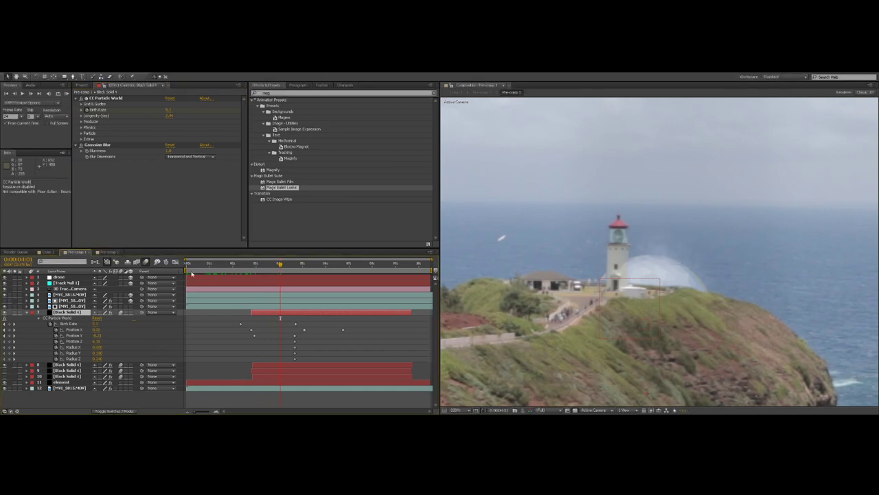
pyautogui.click(297, 264)
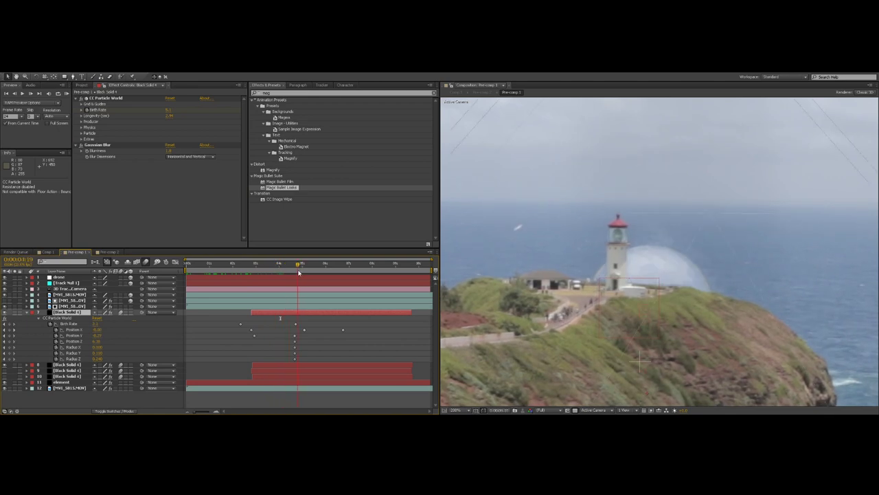
# Move to another frame of the mist burst while reviewing CC Particle World's Producer and Physics
pyautogui.click(283, 263)
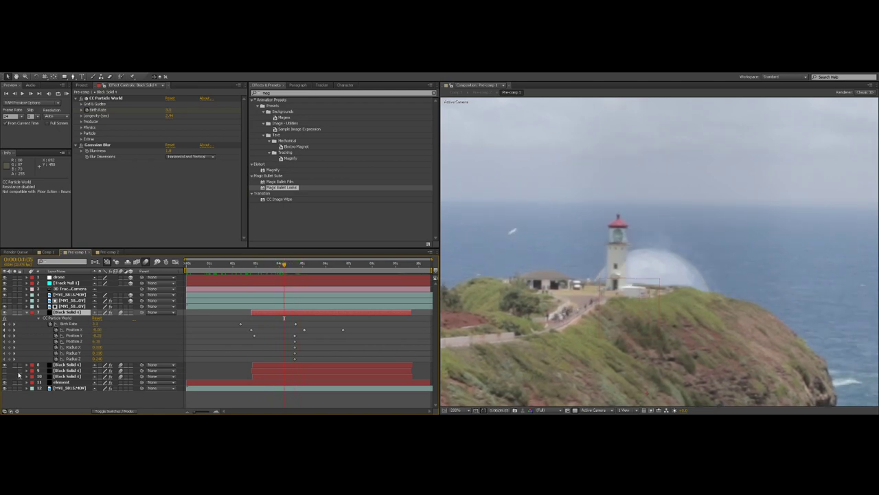
pyautogui.moveTo(233, 282)
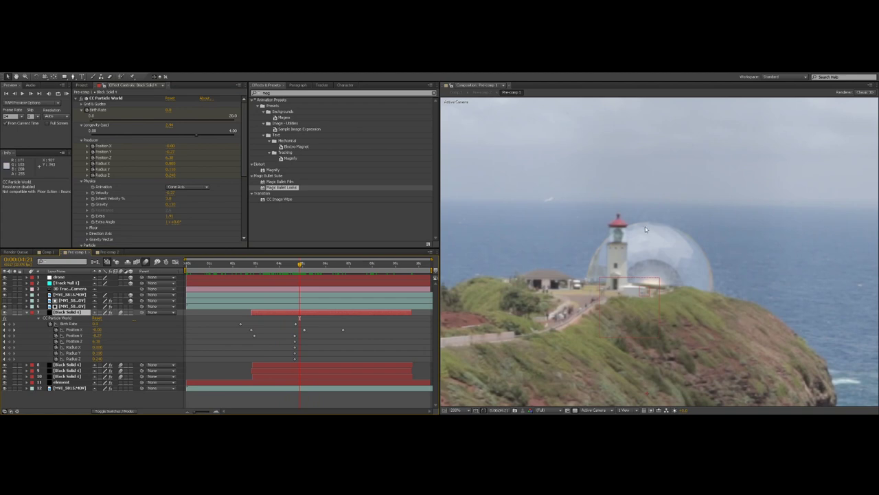
pyautogui.moveTo(629, 238)
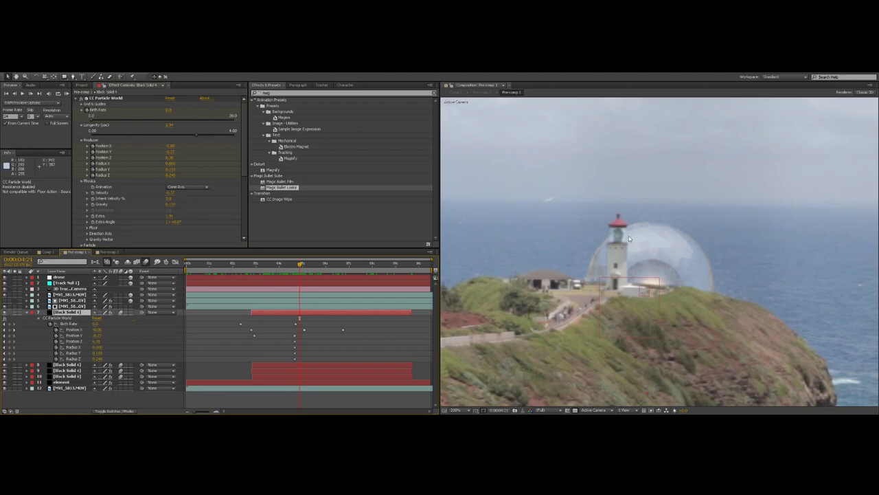
pyautogui.moveTo(723, 228)
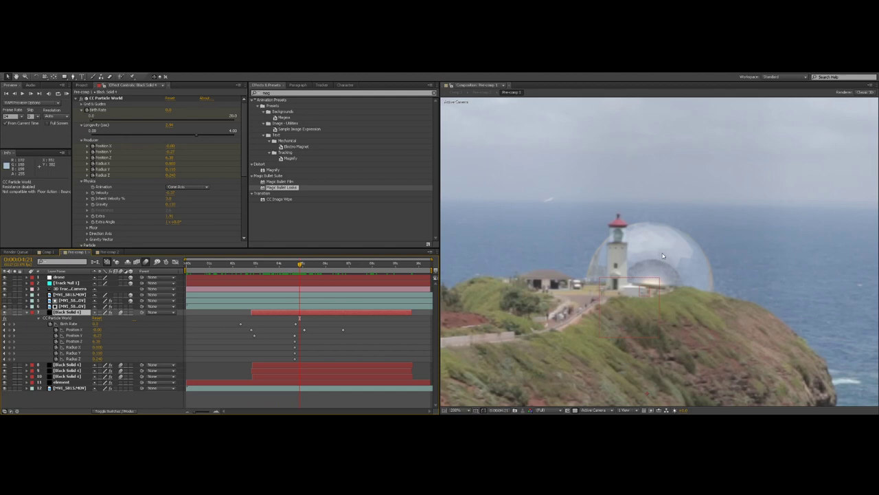
pyautogui.moveTo(658, 257)
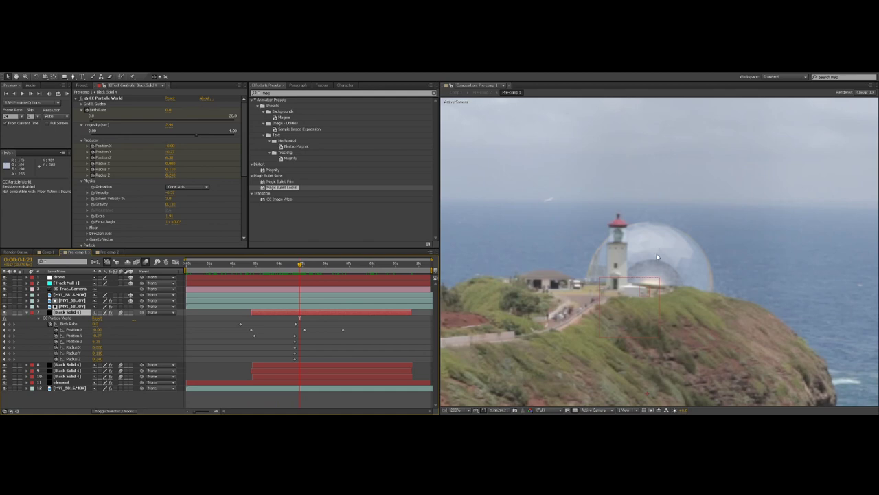
pyautogui.moveTo(282, 309)
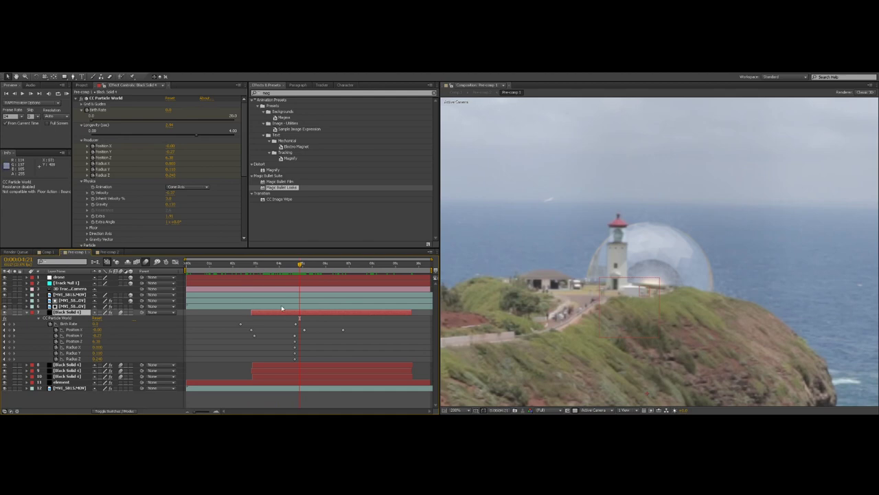
pyautogui.moveTo(151, 197)
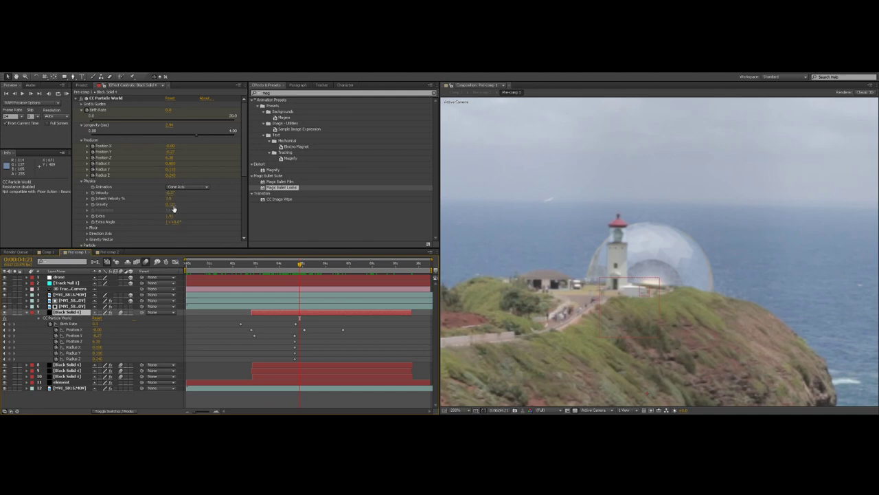
# Scrub frame by frame from the start of the mist burst as it fades into spray
pyautogui.click(270, 263)
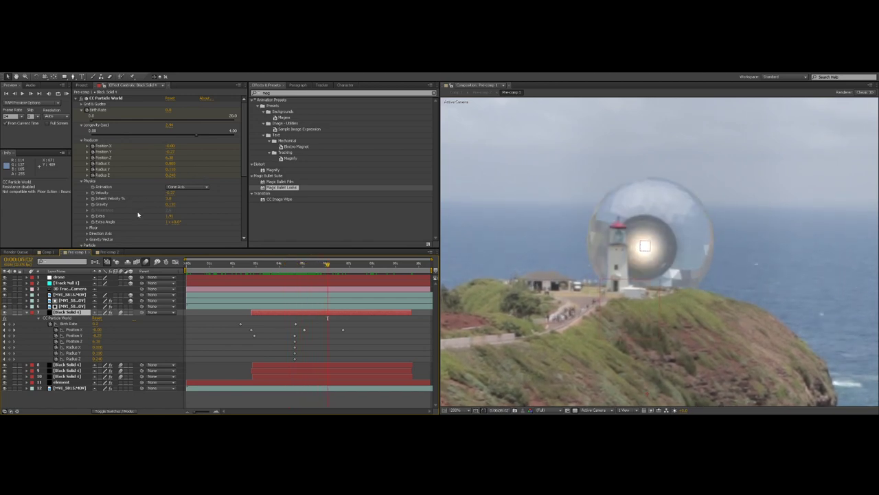
pyautogui.click(282, 263)
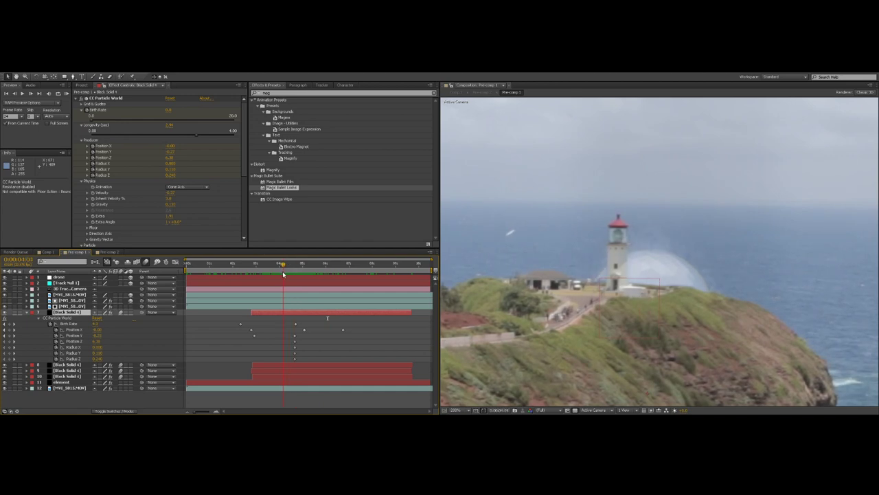
pyautogui.moveTo(282, 263); pyautogui.dragTo(273, 263)
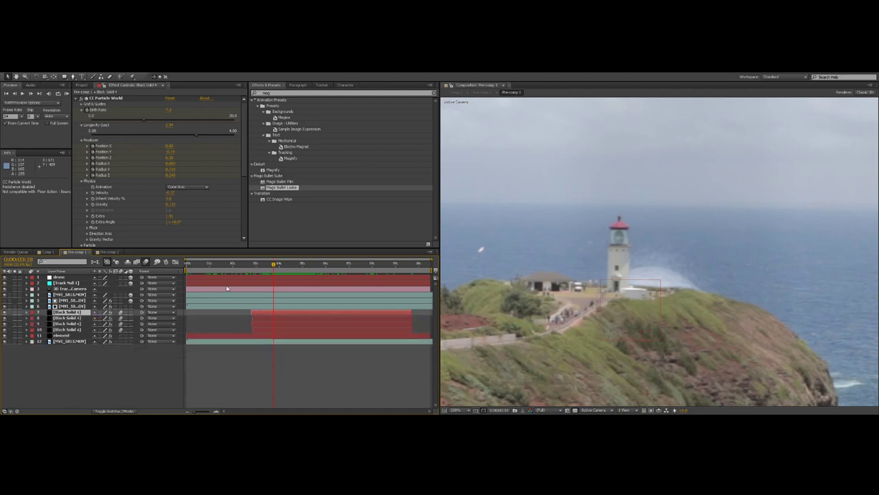
# Scrub to an earlier moment, select the drone layer and reveal its position and rotation keyframes
pyautogui.moveTo(272, 263); pyautogui.dragTo(227, 263)
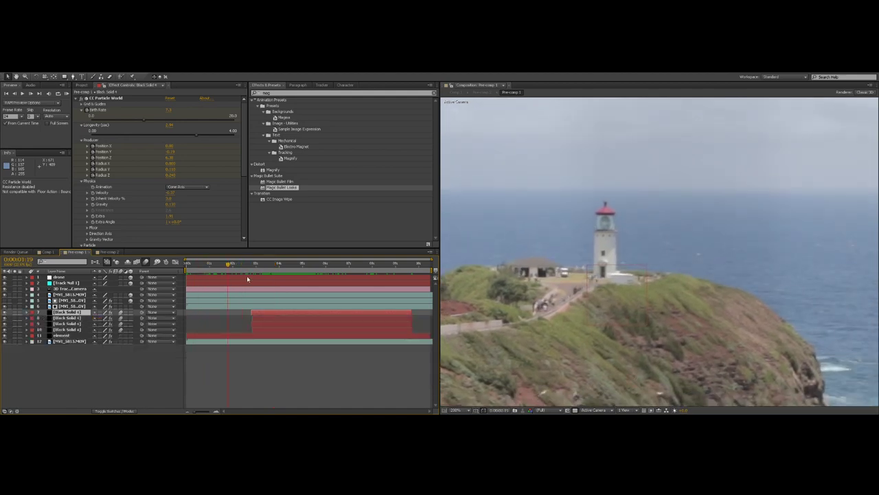
pyautogui.click(59, 277)
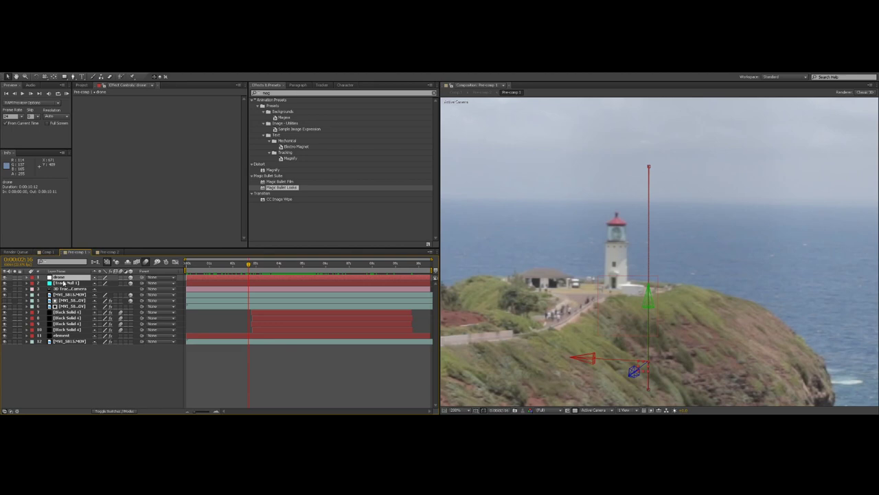
pyautogui.click(27, 278)
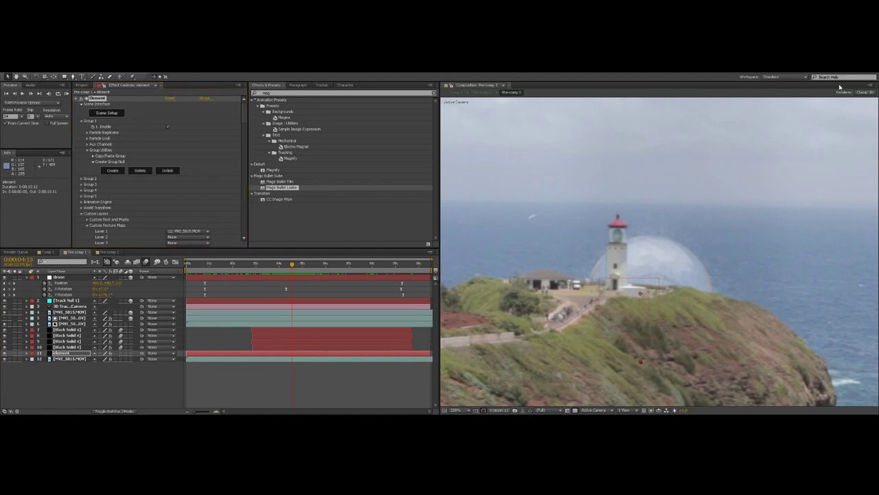
pyautogui.click(259, 263)
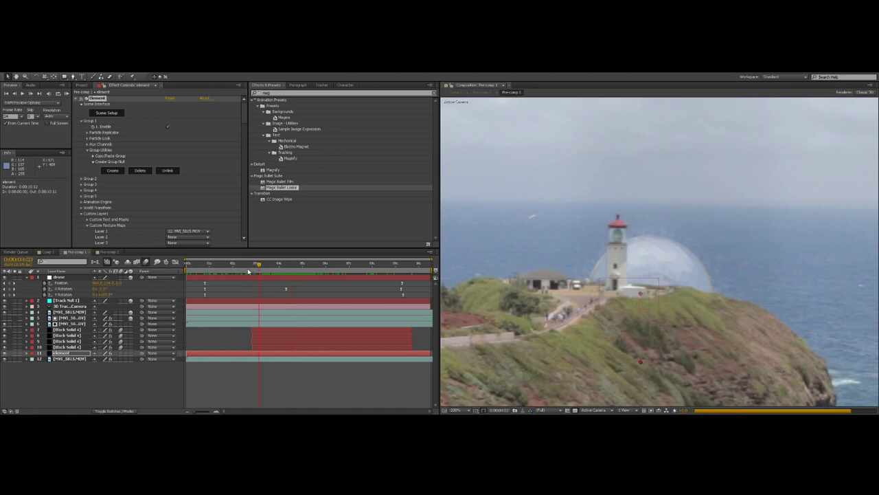
pyautogui.click(347, 263)
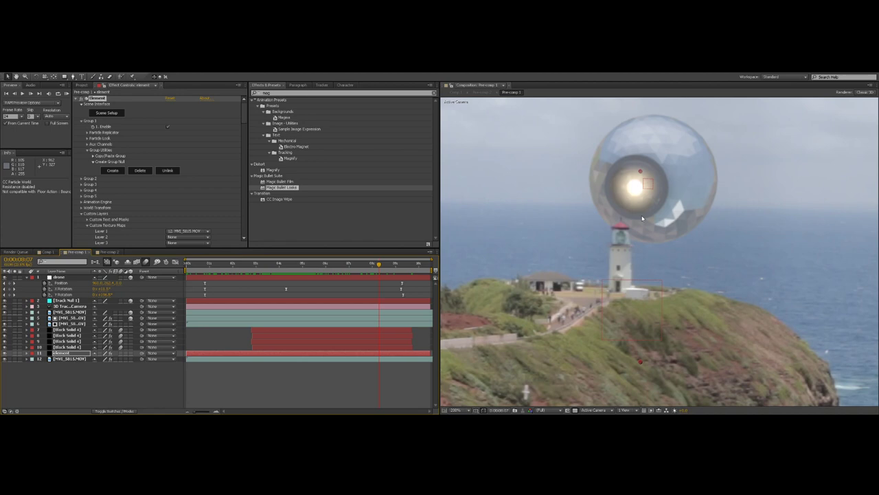
pyautogui.moveTo(648, 197)
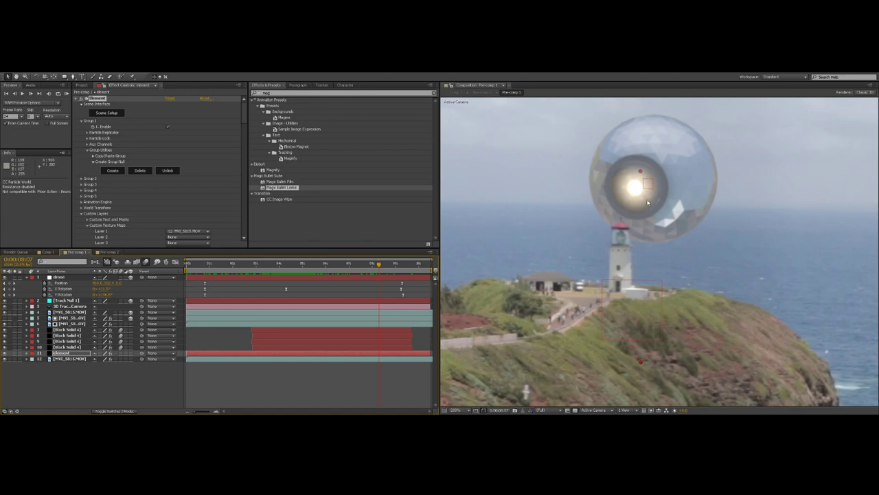
pyautogui.moveTo(664, 220)
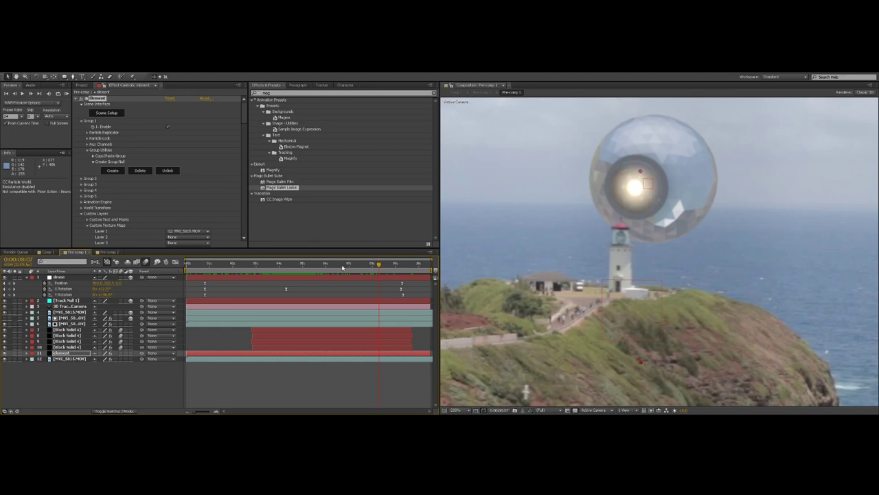
pyautogui.click(262, 264)
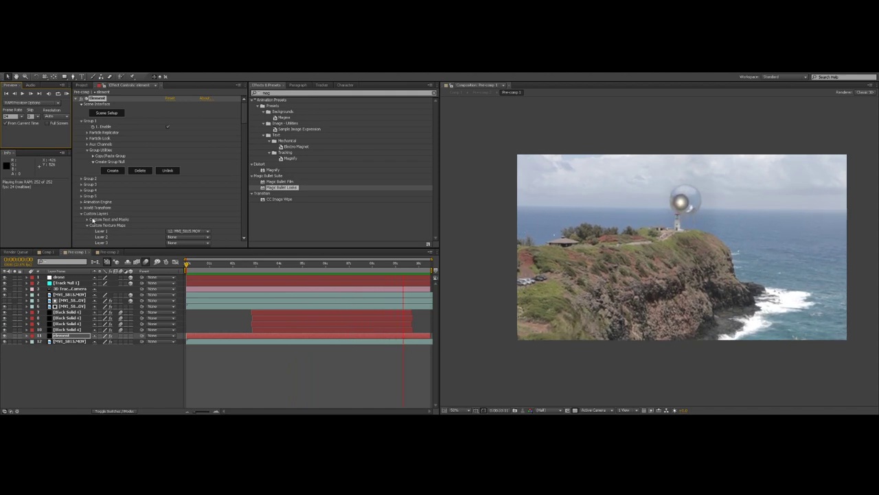
# Return the time indicator to the opening frame, before the glass sphere appears
pyautogui.click(250, 263)
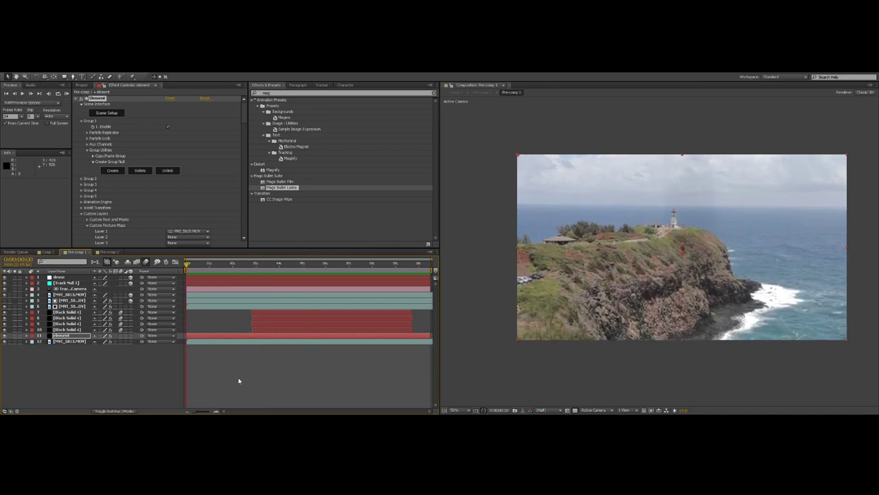
pyautogui.moveTo(184, 373)
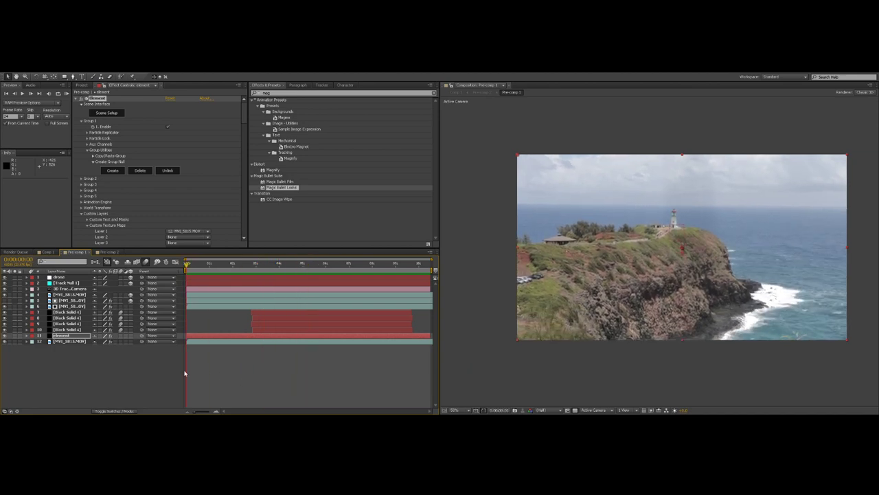